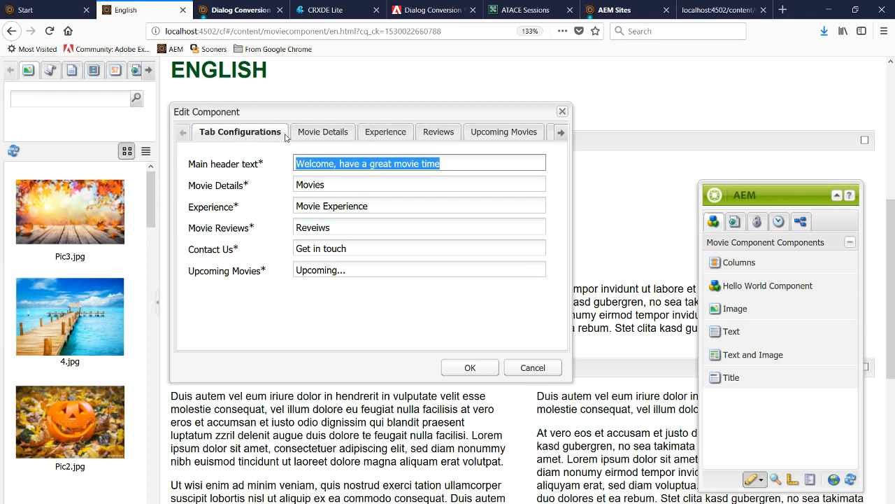
pyautogui.moveTo(239, 227)
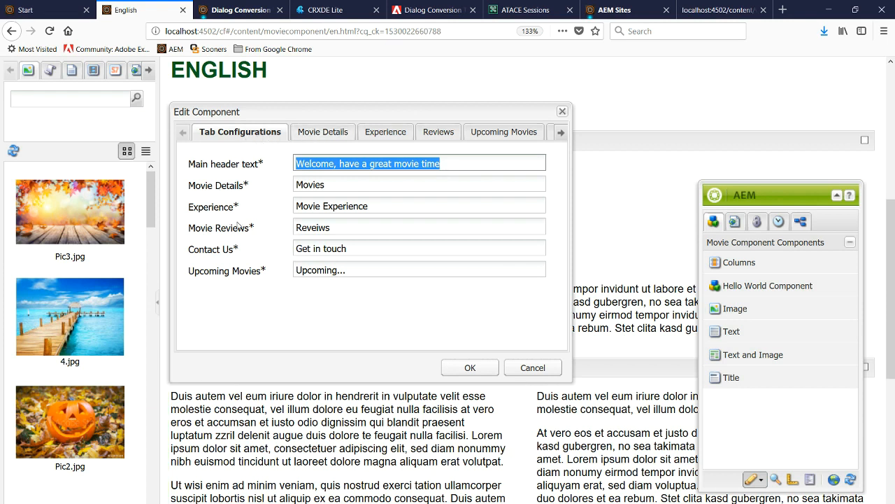
# Step: Review the classic dialog's movie, rating and tab settings, then open the GitHub conversion project in a new tab
pyautogui.click(316, 132)
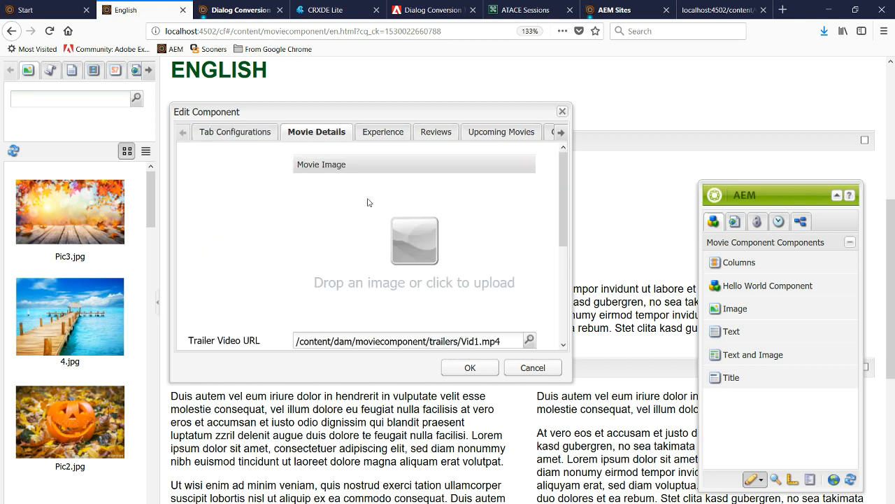
pyautogui.click(378, 132)
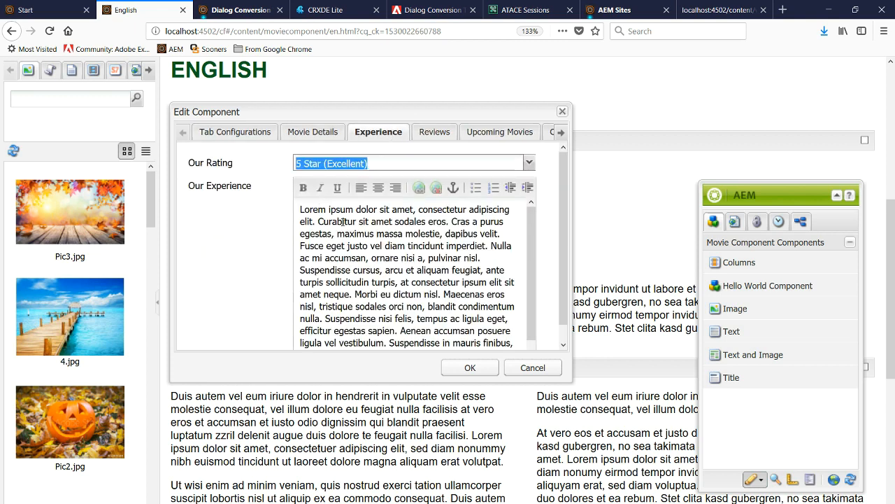
pyautogui.click(529, 163)
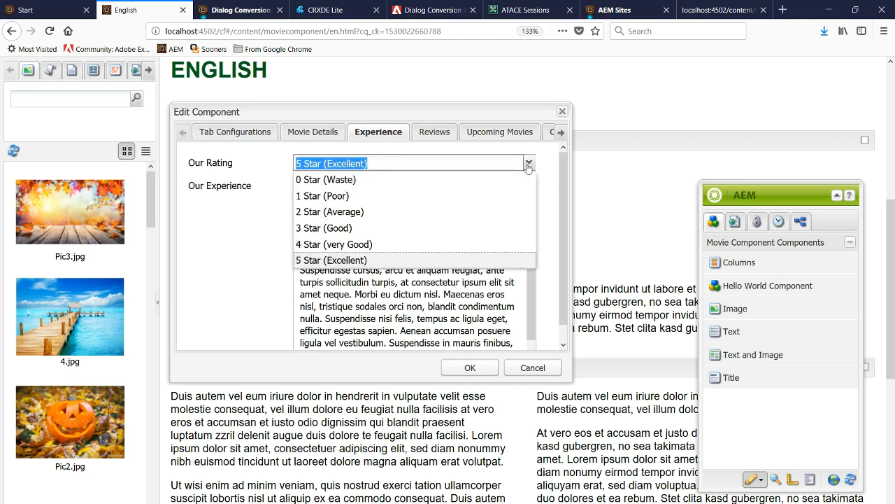
pyautogui.click(234, 132)
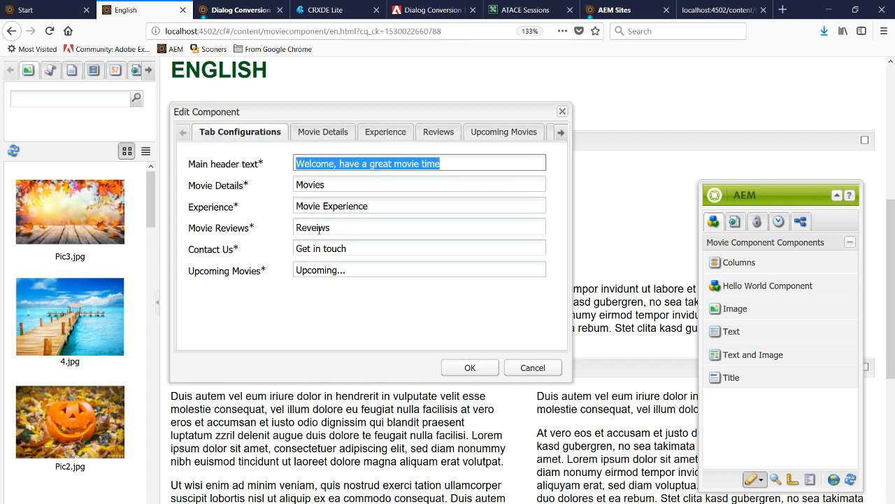
pyautogui.moveTo(273, 271)
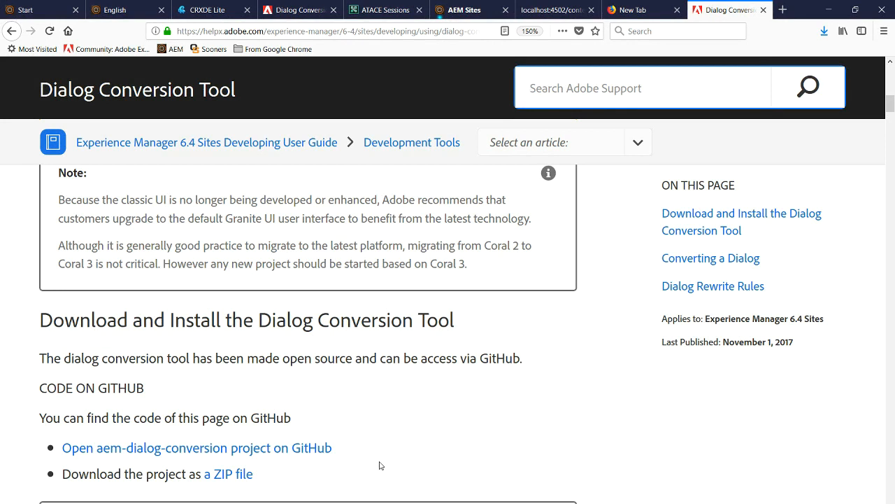
pyautogui.moveTo(275, 401)
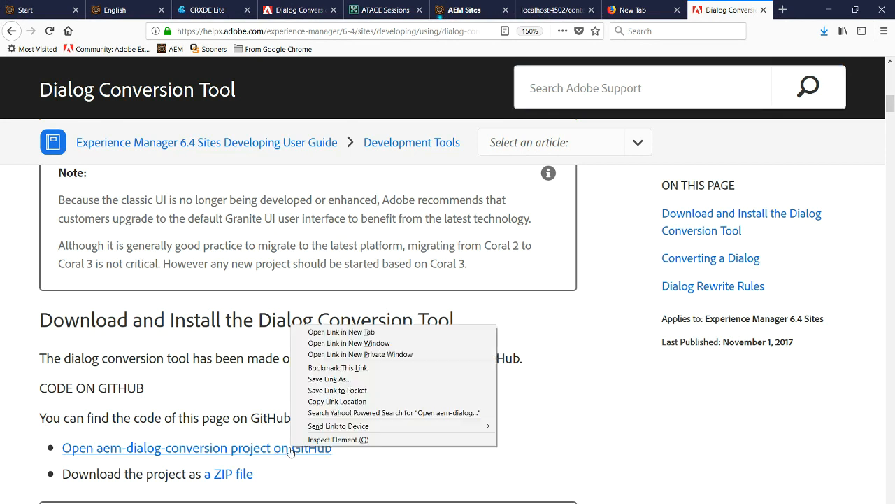
pyautogui.moveTo(341, 331)
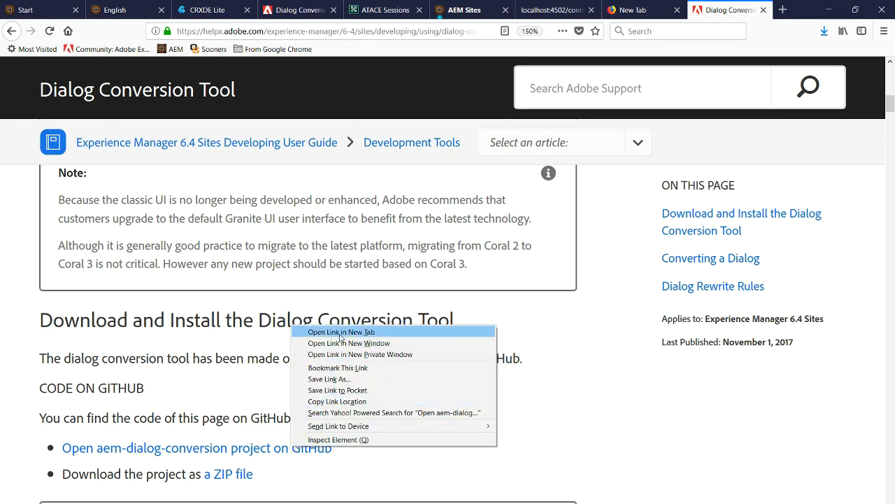
pyautogui.click(342, 332)
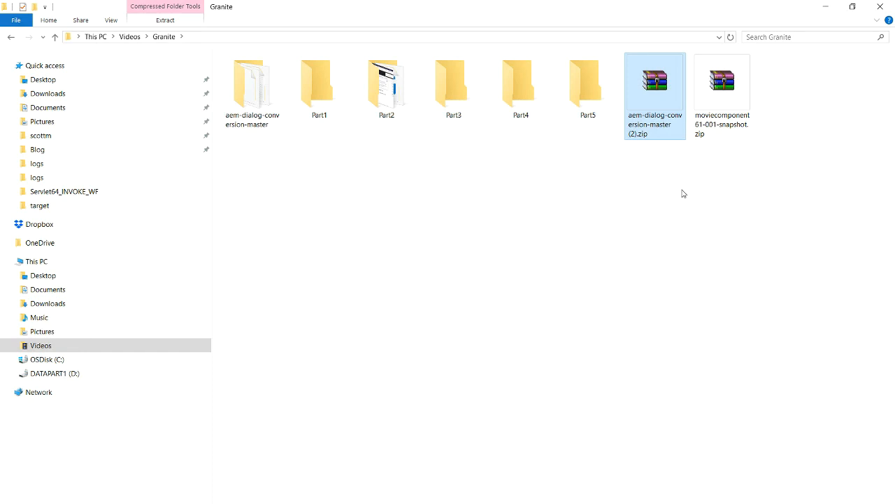
pyautogui.moveTo(676, 173)
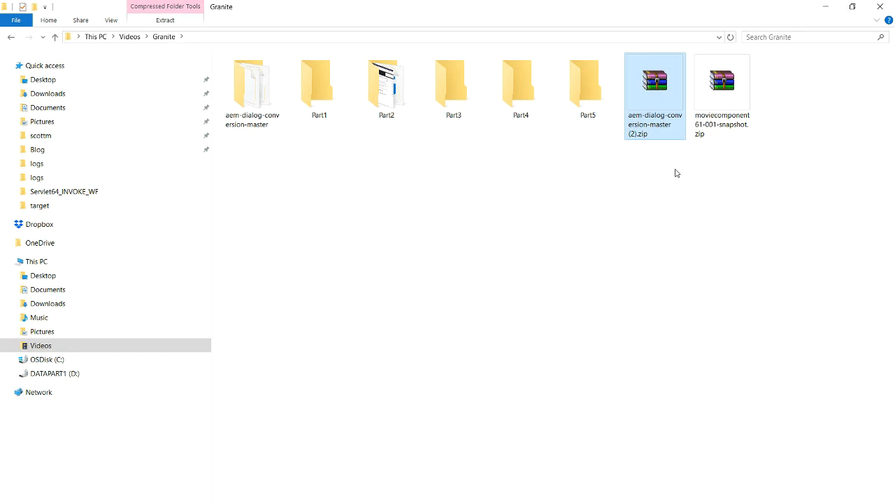
pyautogui.moveTo(637, 124)
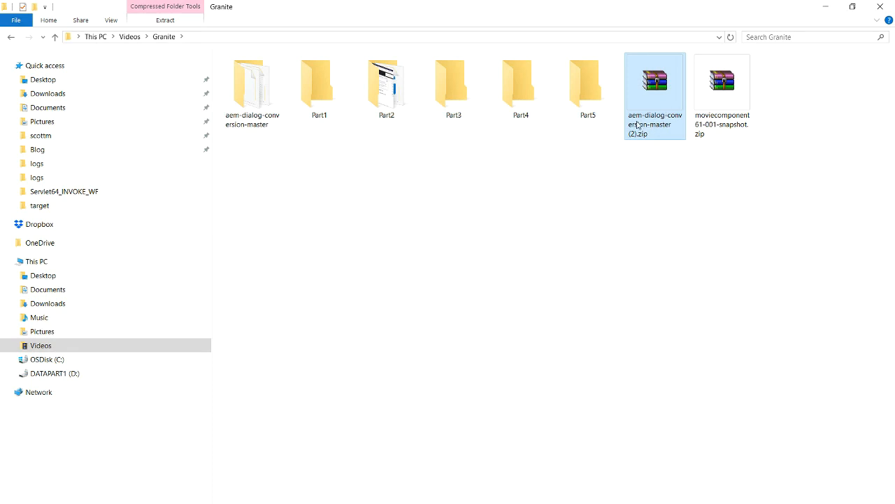
pyautogui.moveTo(656, 170)
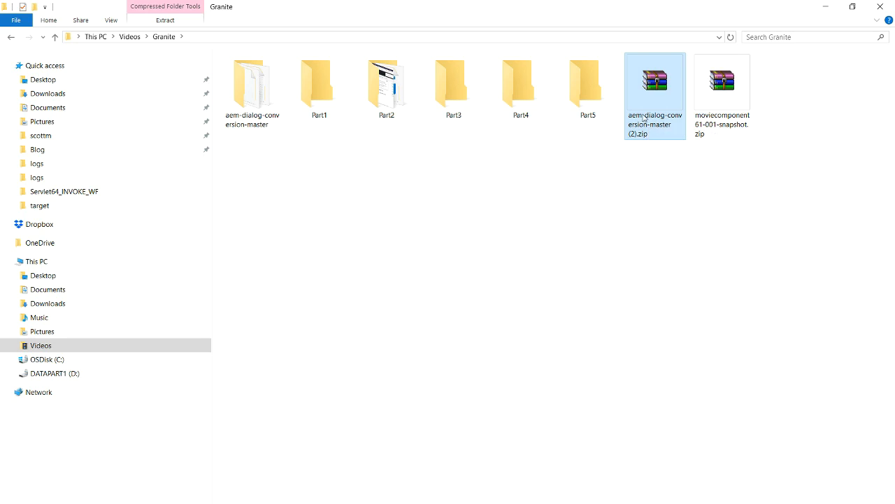
pyautogui.moveTo(654, 95)
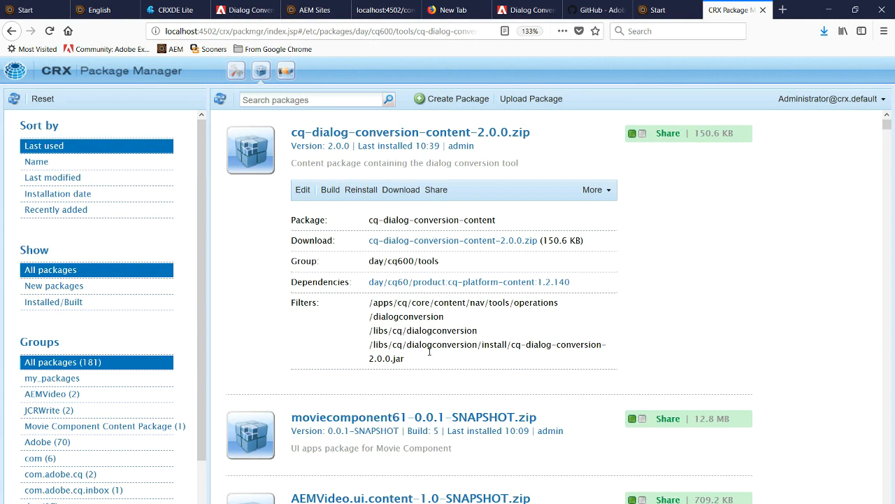
pyautogui.moveTo(290, 137)
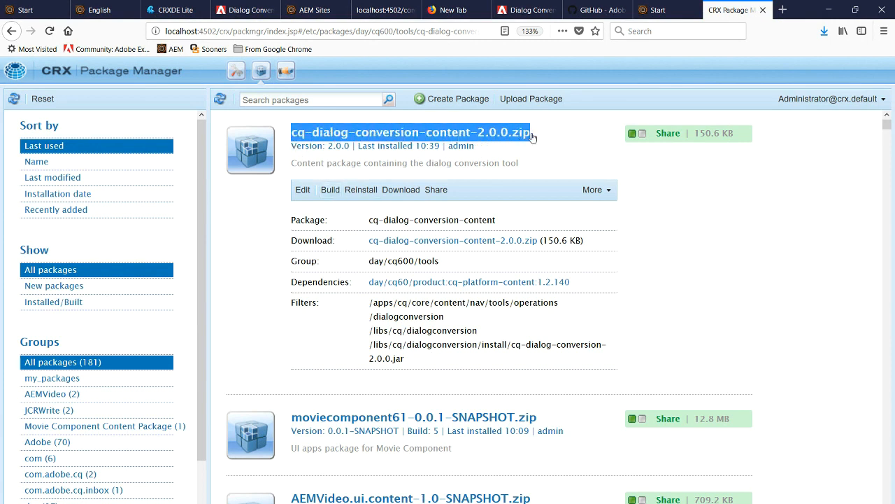
pyautogui.moveTo(498, 232)
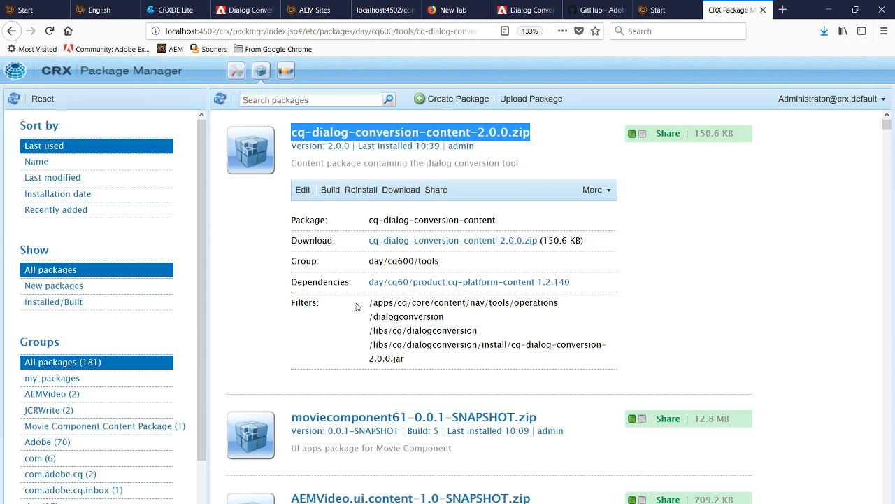
pyautogui.moveTo(520, 331)
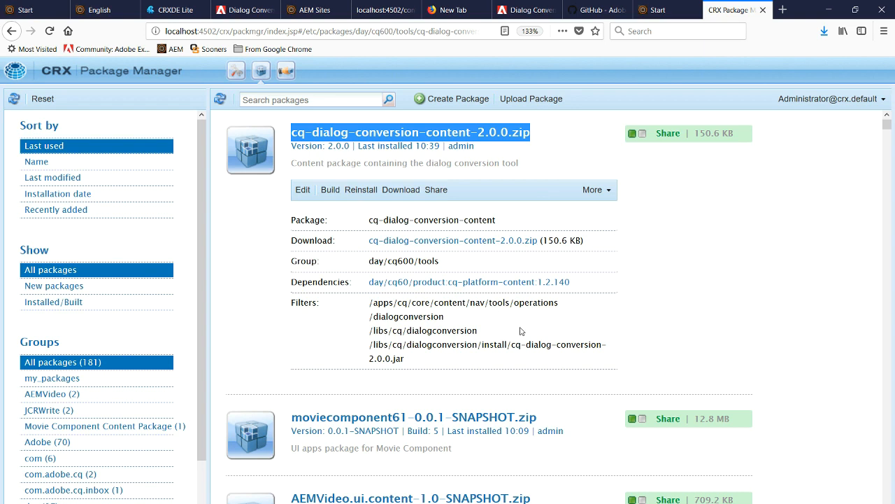
pyautogui.moveTo(526, 357)
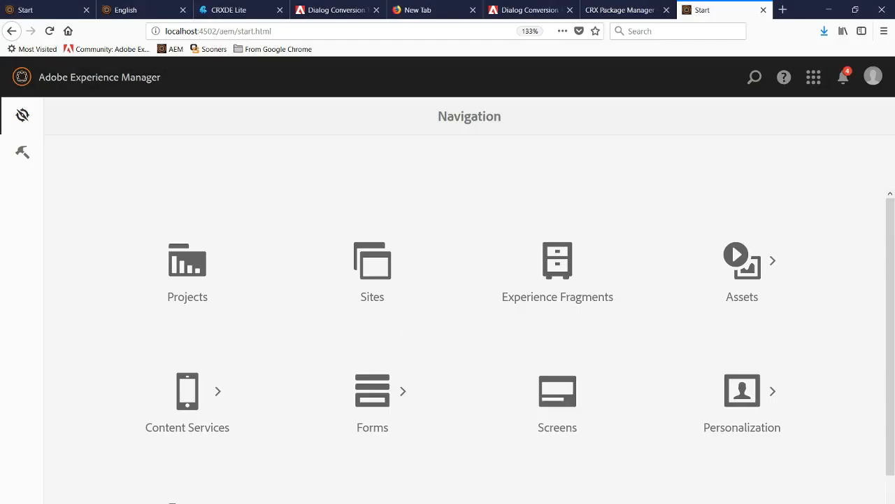
# Step: Launch the Dialog Conversion tool from AEM's Tools Operations section
pyautogui.click(22, 152)
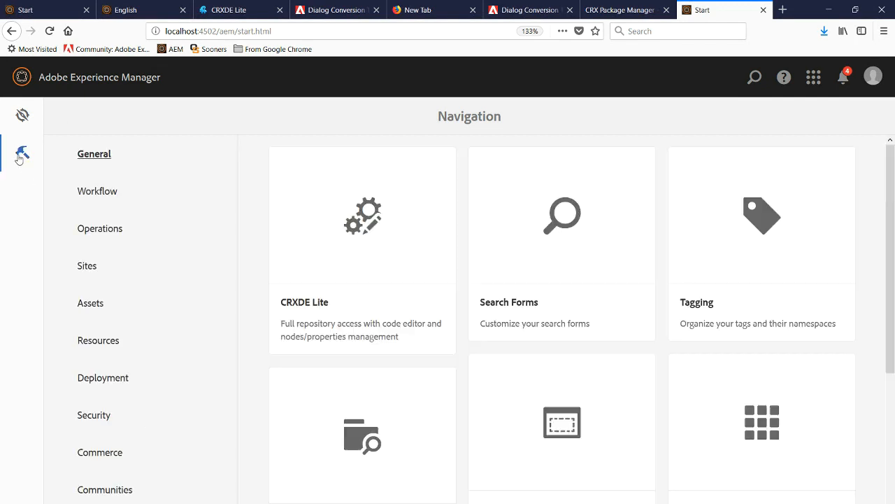
pyautogui.moveTo(99, 228)
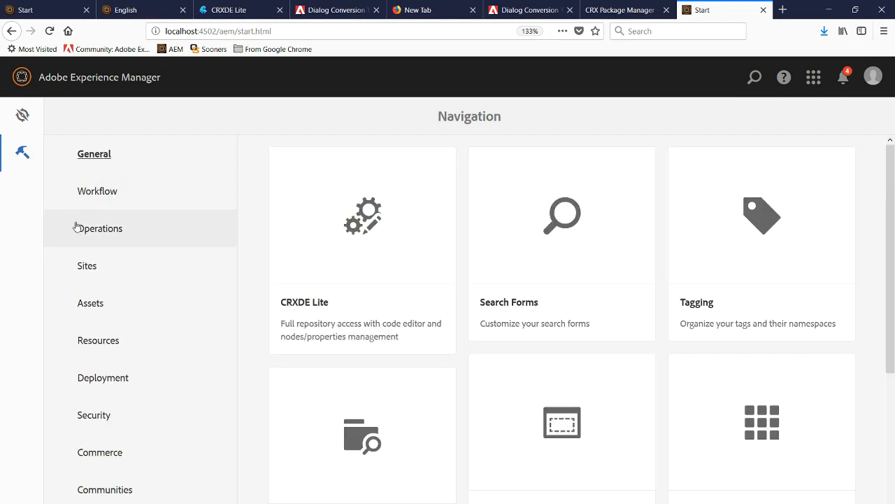
pyautogui.click(100, 228)
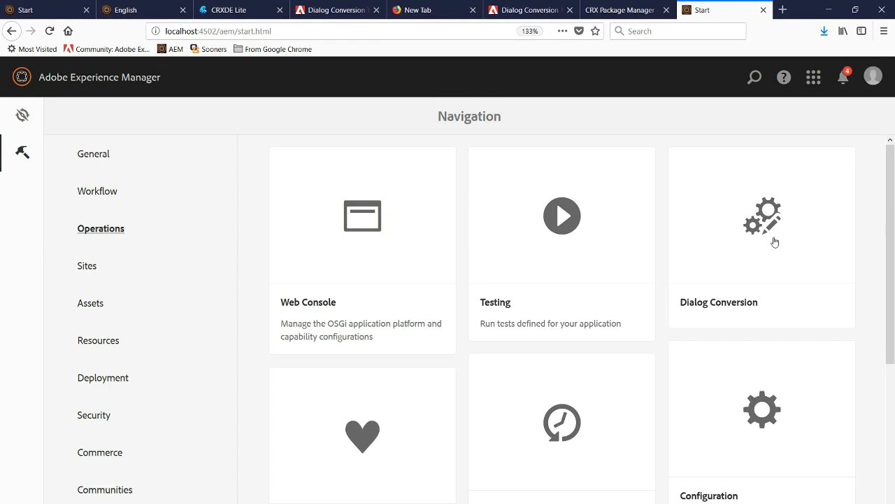
pyautogui.moveTo(772, 219)
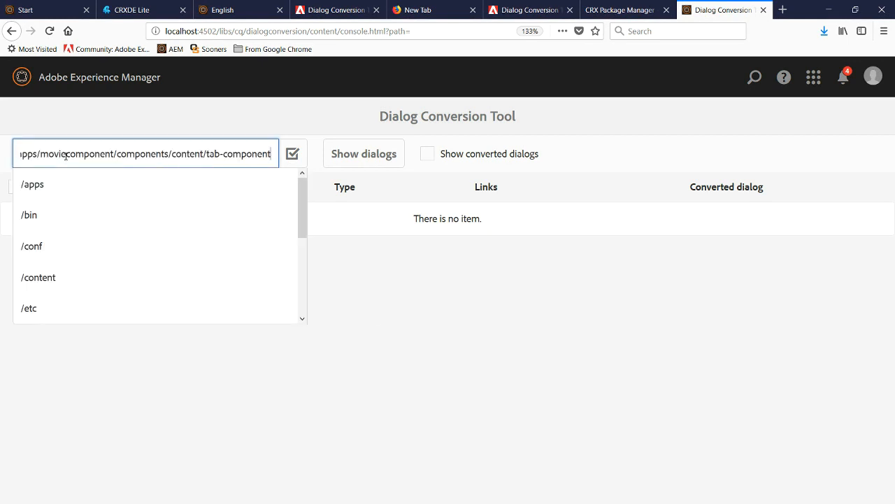
# Step: List dialogs under the tab-component path, select its Classic dialog, and convert it
pyautogui.click(363, 154)
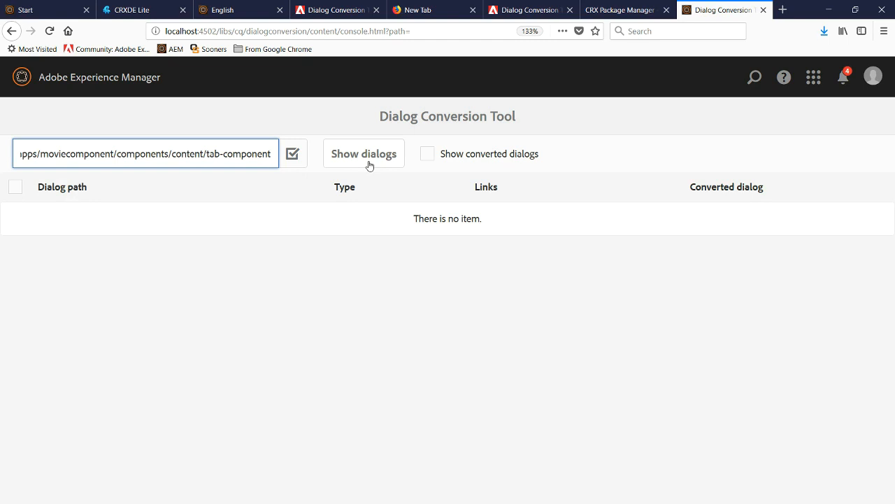
pyautogui.click(363, 154)
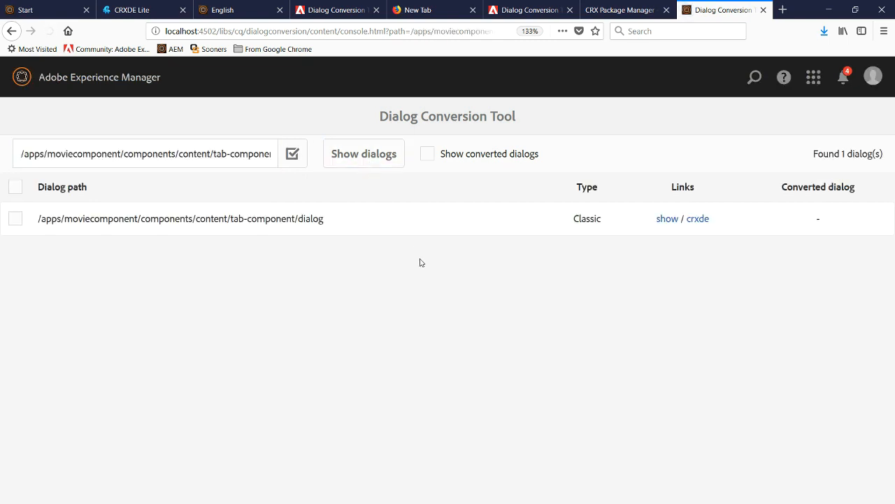
pyautogui.moveTo(273, 277)
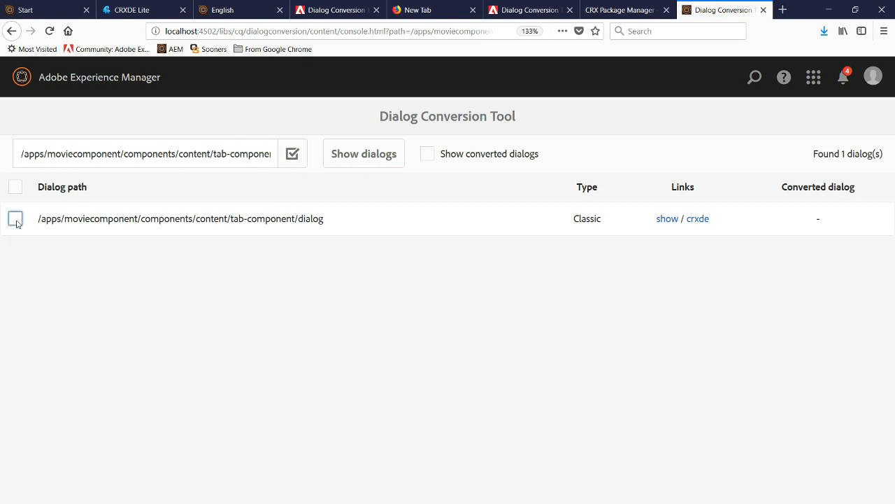
pyautogui.click(15, 218)
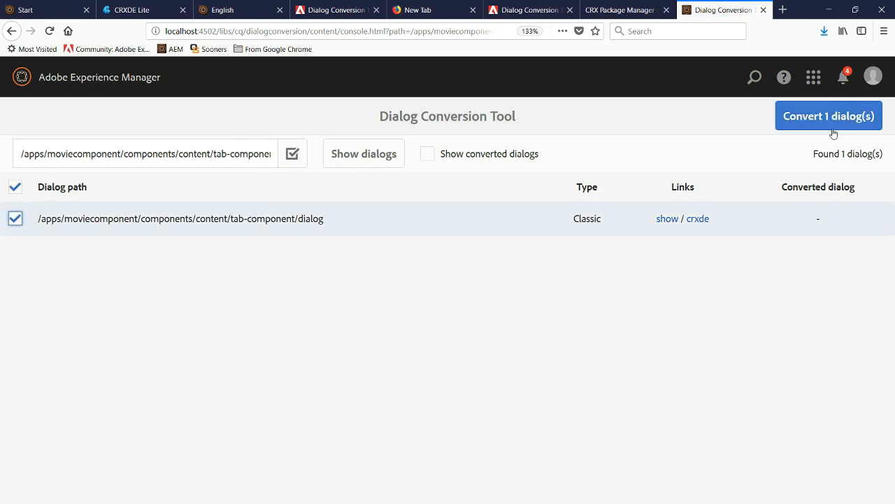
pyautogui.moveTo(828, 121)
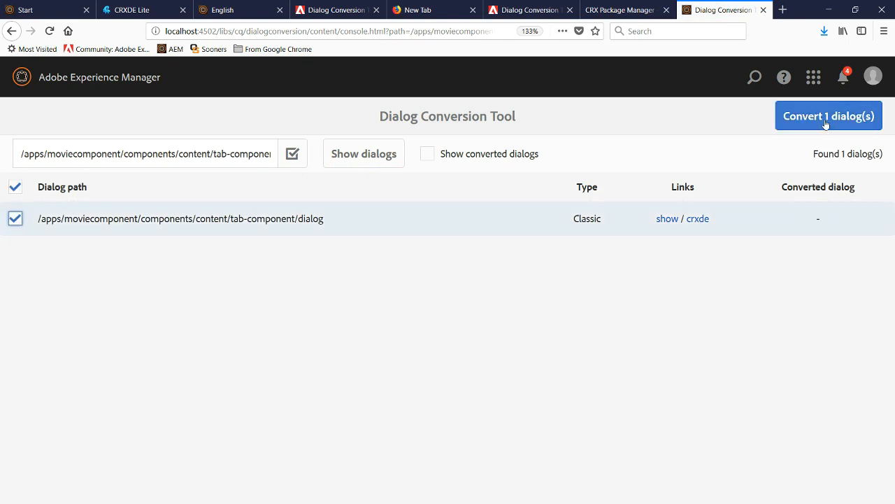
pyautogui.click(828, 115)
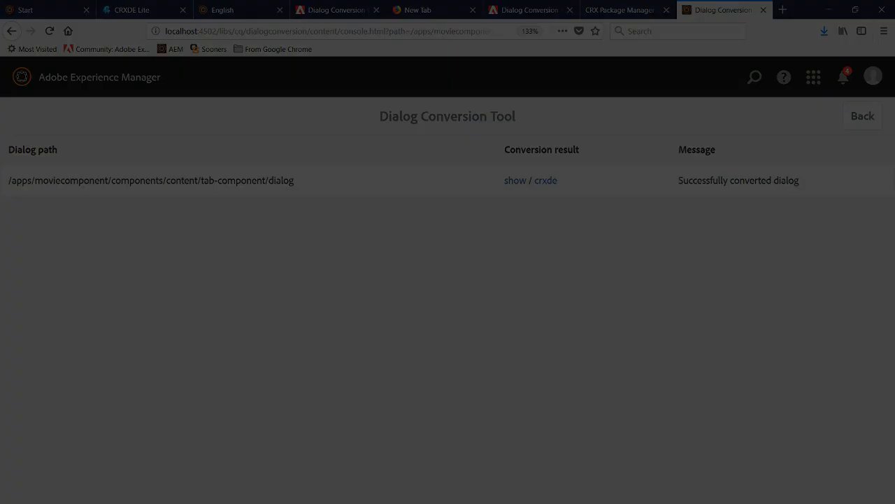
# Step: Switch to the English page's editor tab for the movie component site
pyautogui.click(240, 9)
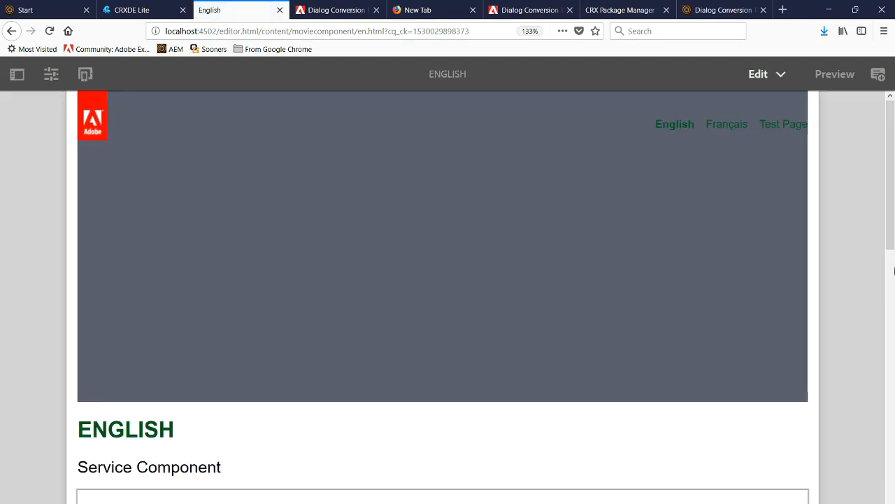
# Step: Scroll to the Tab Component on the English page and open its properties
pyautogui.scroll(-3)
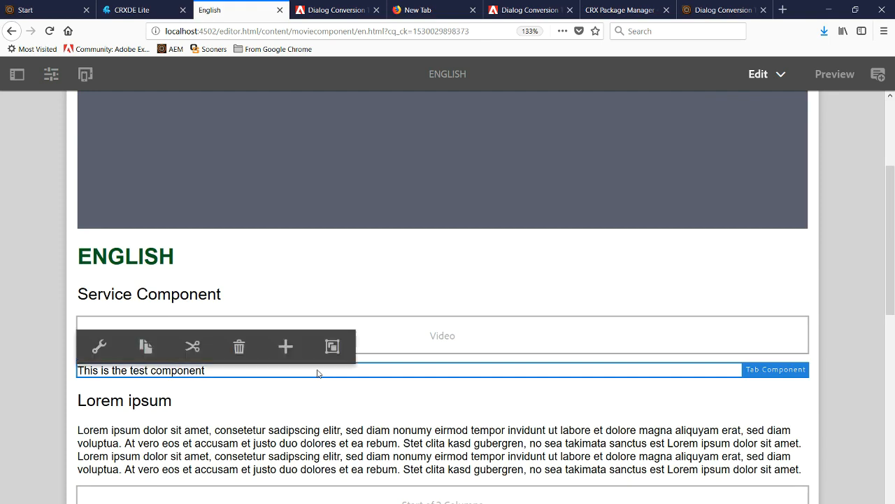
pyautogui.click(99, 346)
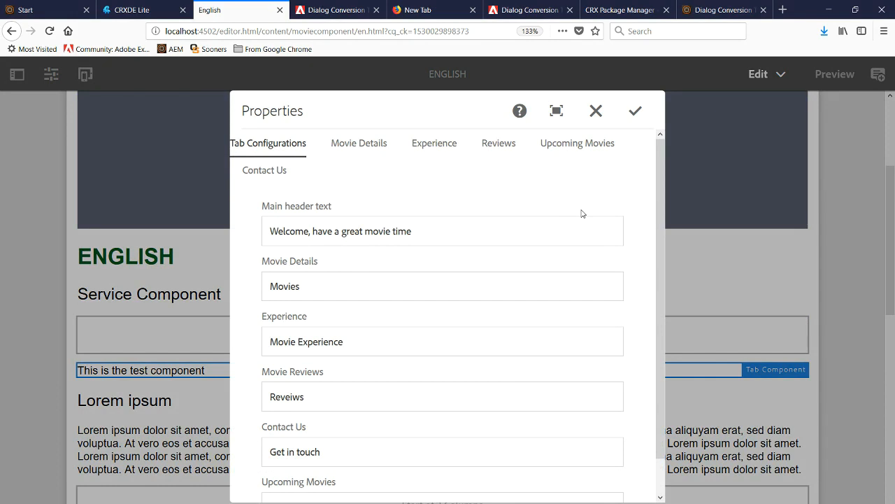
pyautogui.moveTo(329, 152)
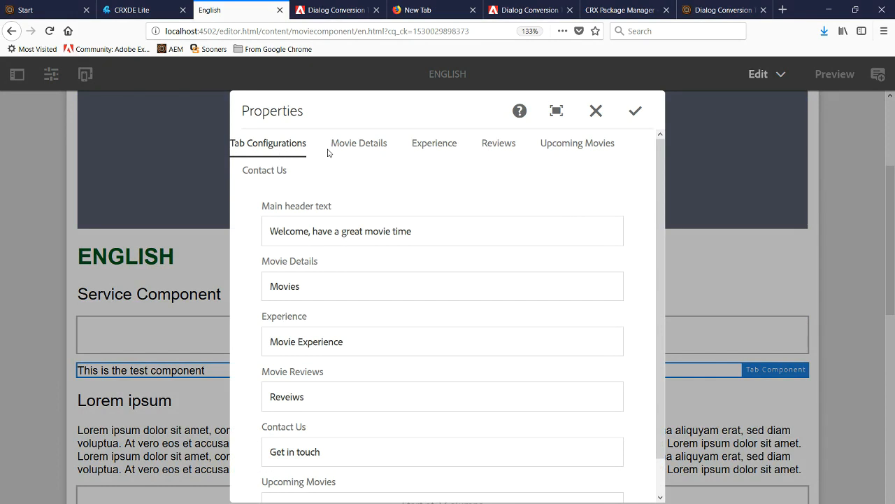
pyautogui.click(359, 143)
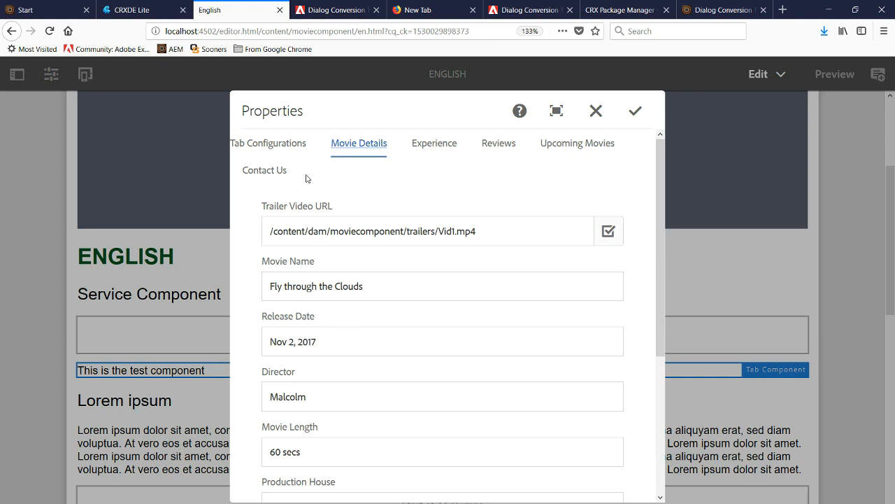
pyautogui.moveTo(293, 166)
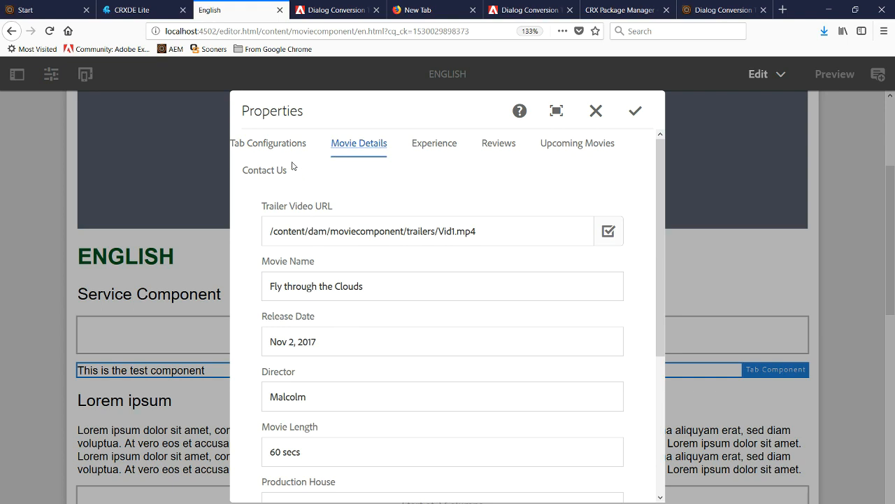
pyautogui.click(267, 143)
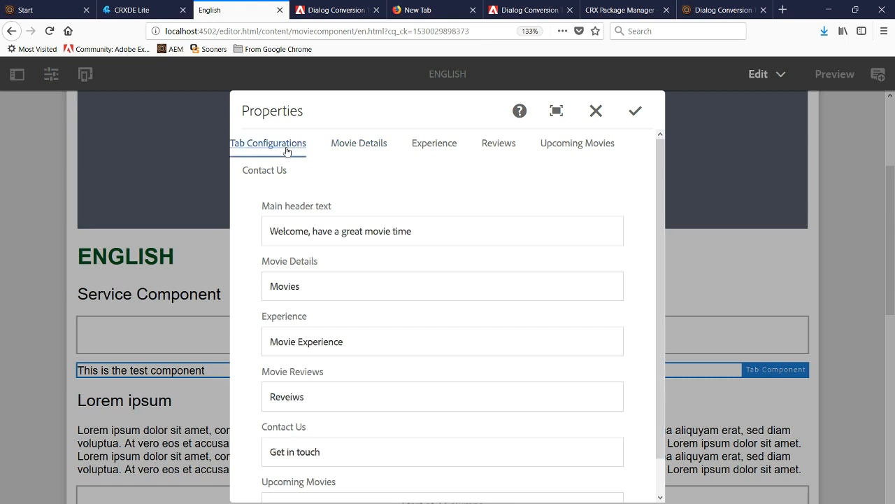
pyautogui.moveTo(343, 145)
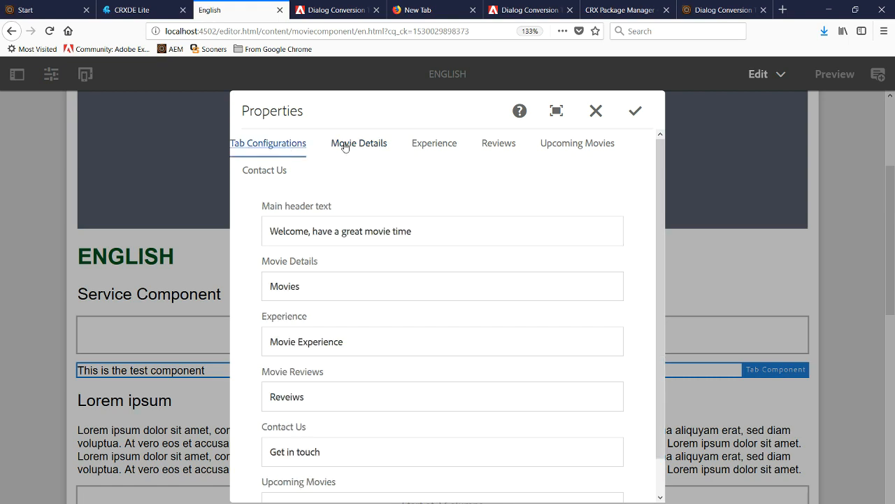
pyautogui.click(434, 143)
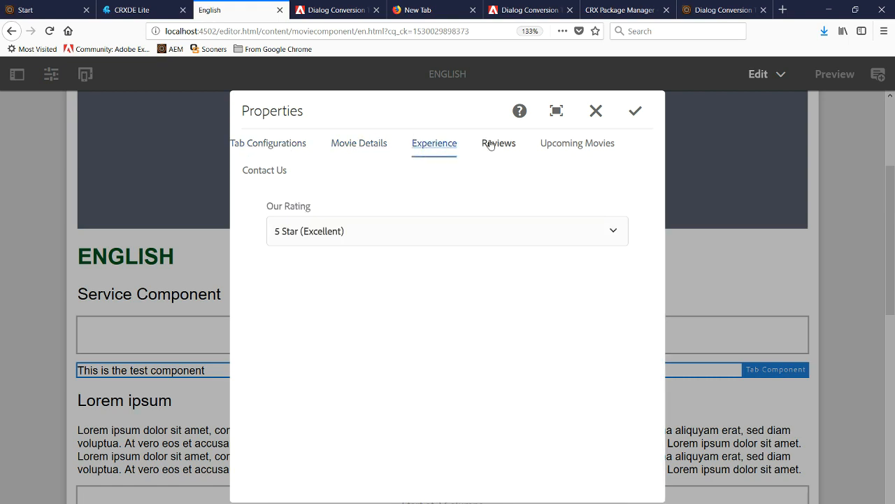
pyautogui.click(577, 144)
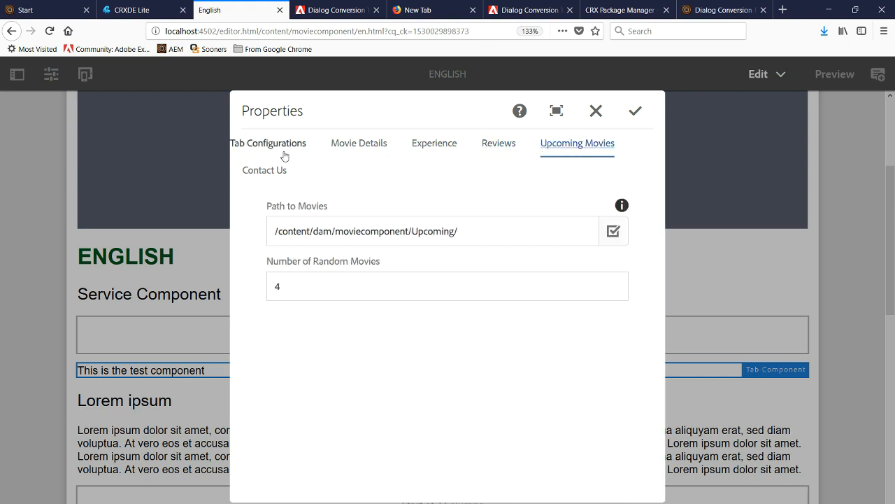
pyautogui.click(268, 143)
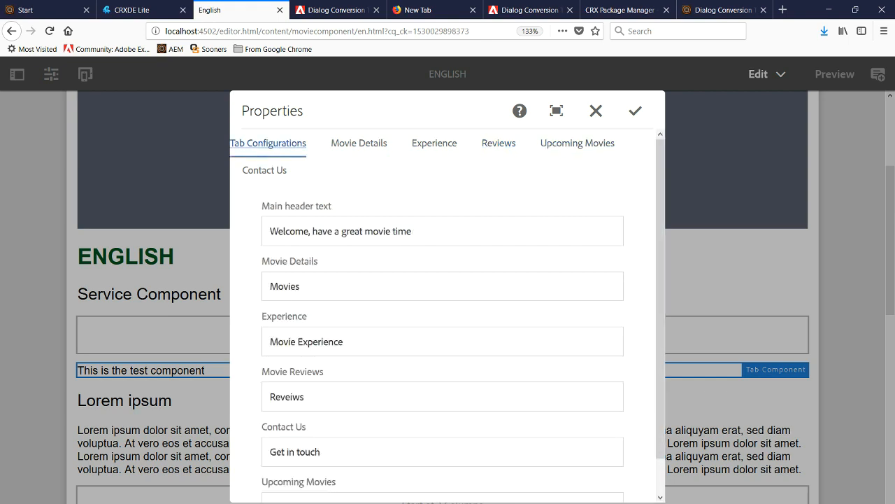